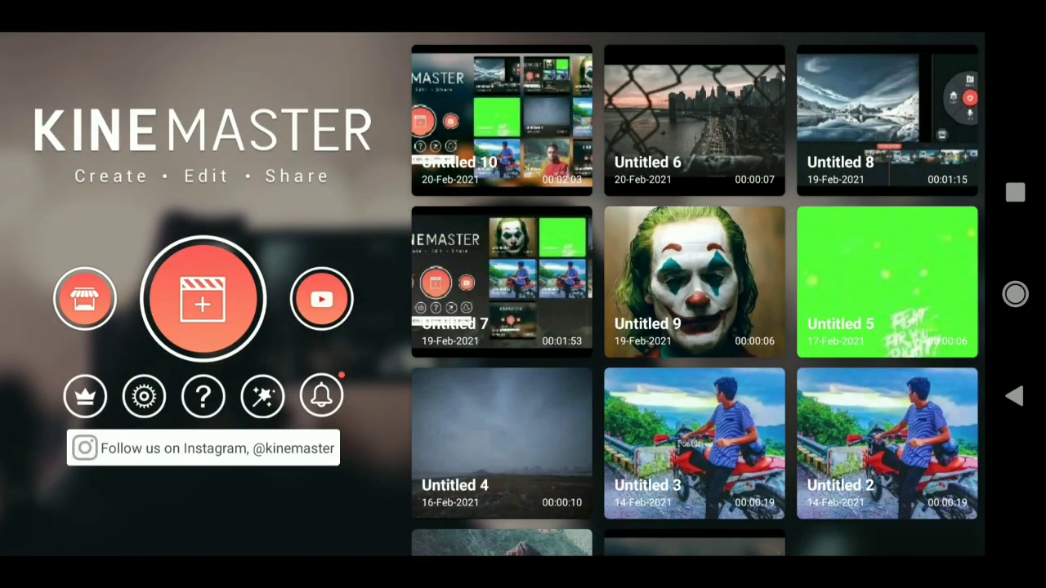
Start a new portrait project from the KineMaster home screen's create button.
left_click(143, 397)
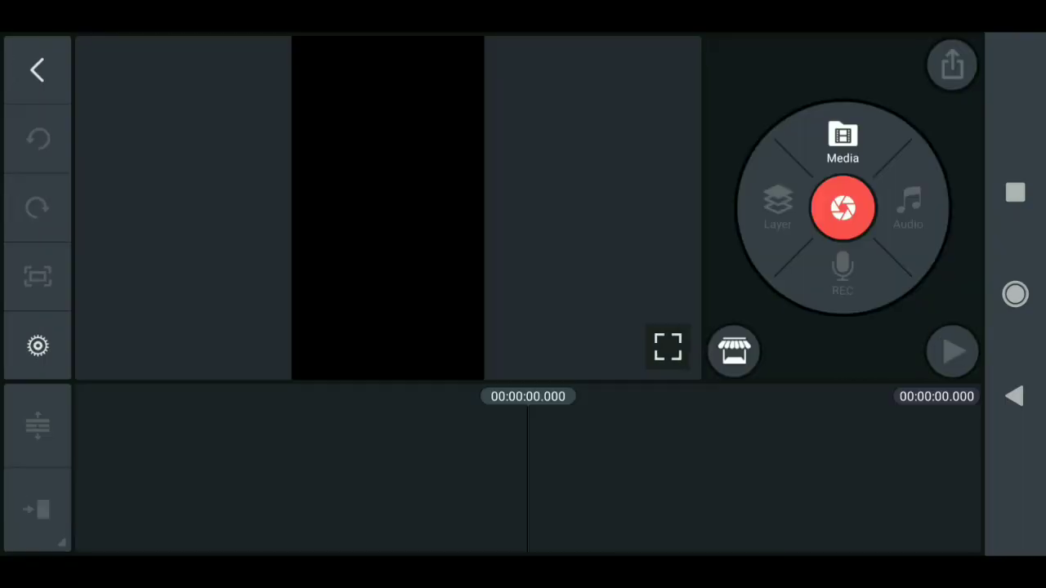
Add the chain-link-fence city photo from storage folder 0 as the first clip.
left_click(842, 143)
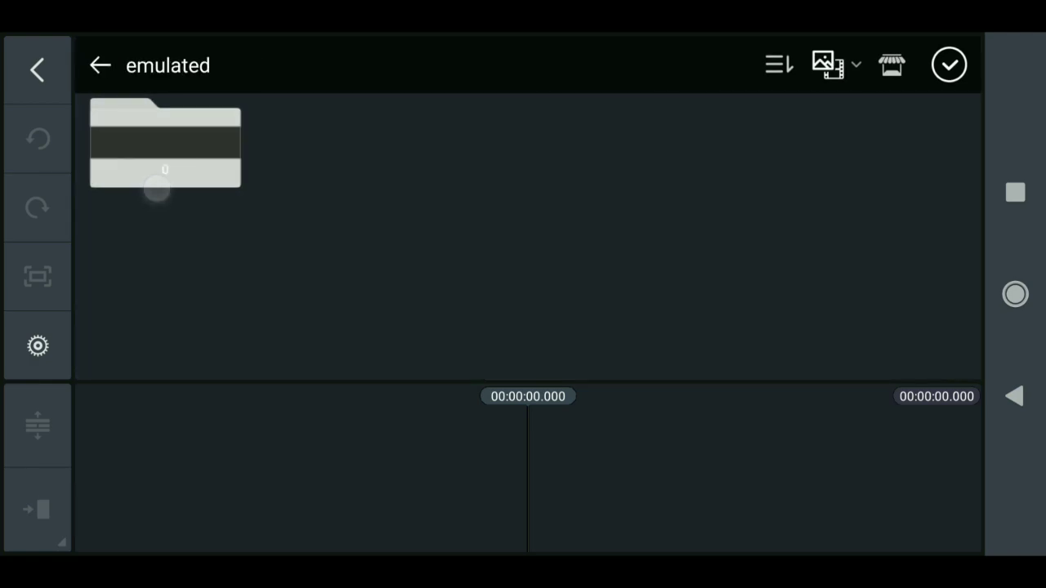
left_click(165, 143)
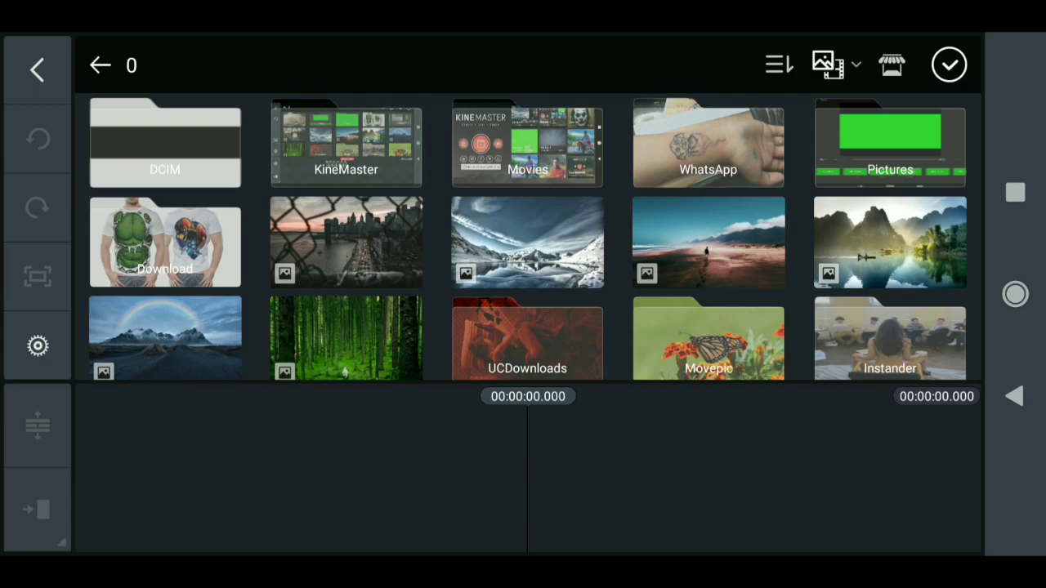
left_click(346, 243)
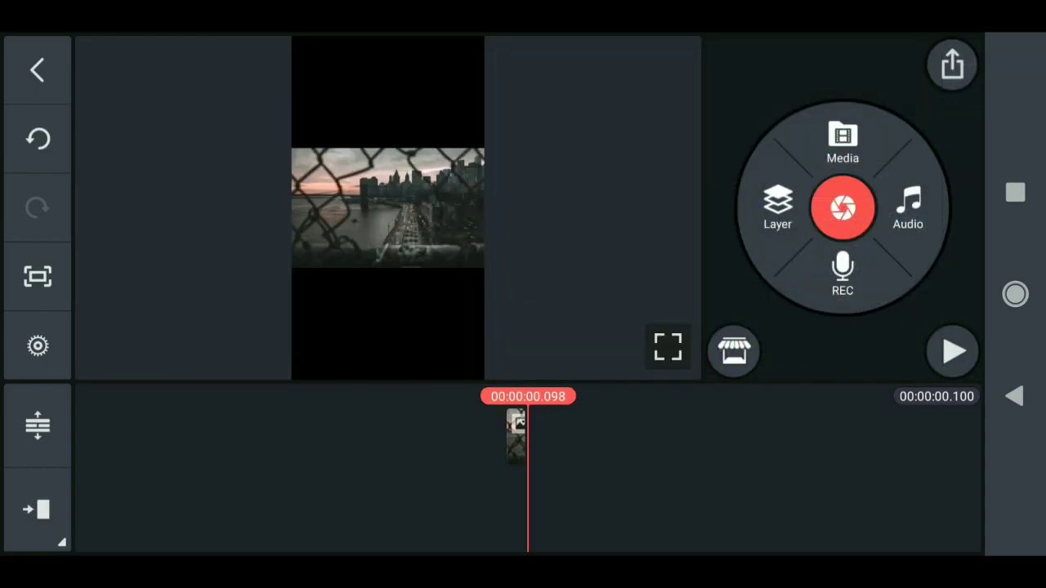
Add the white-frame video from DCIM > Camera as a layer above the photo.
left_click(842, 142)
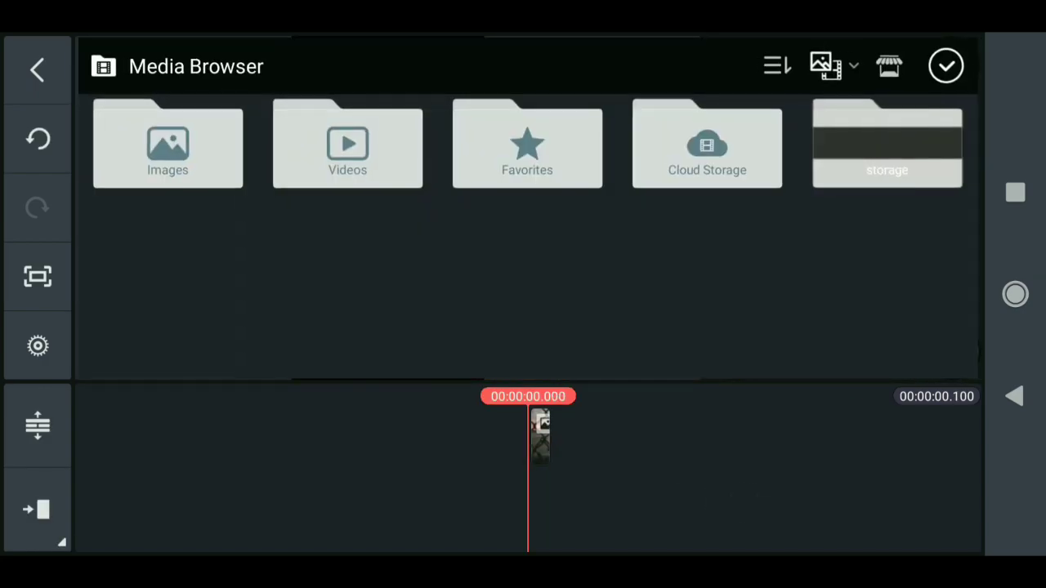
left_click(886, 144)
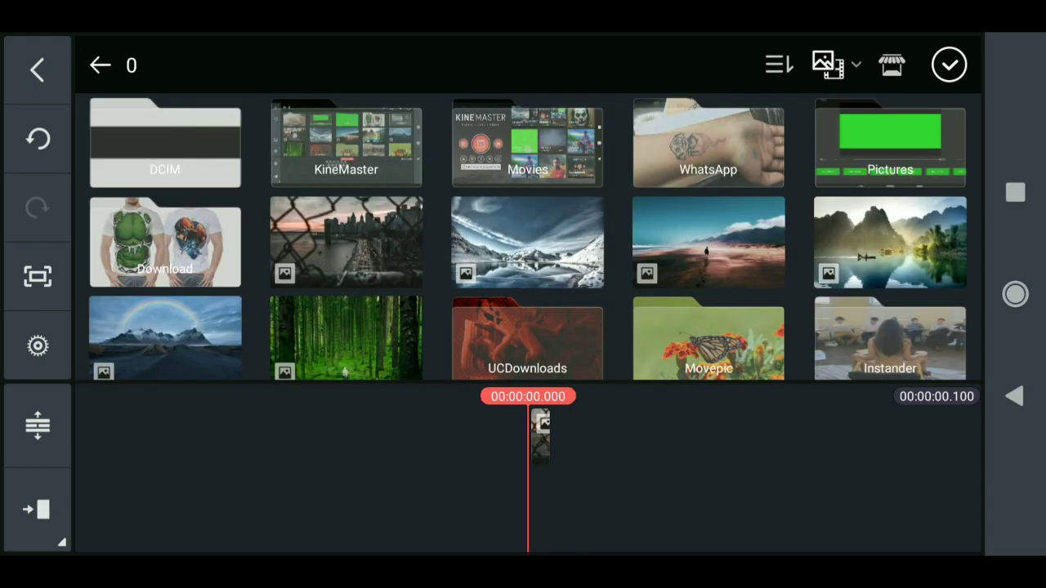
left_click(164, 143)
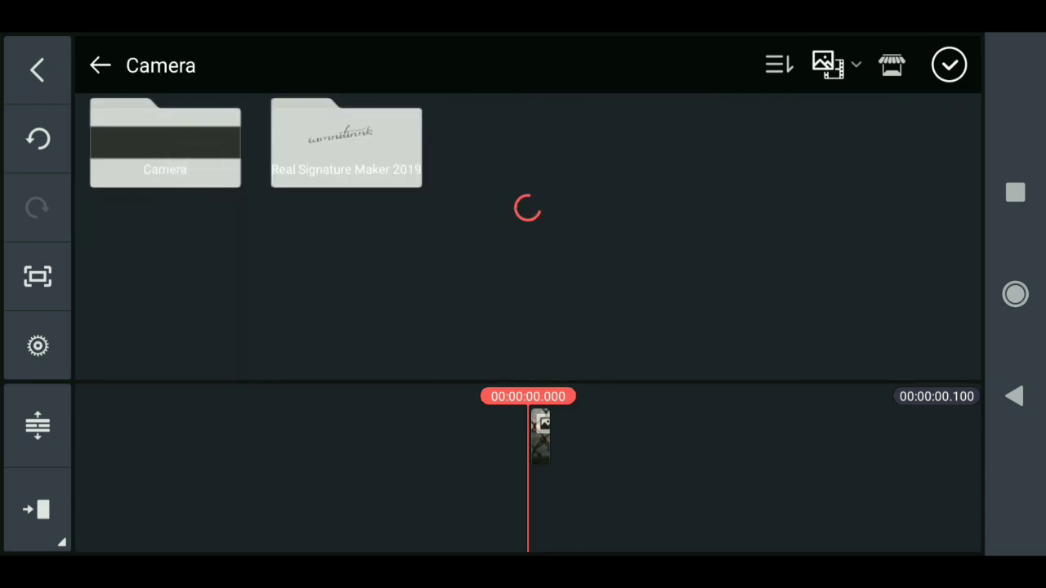
left_click(164, 143)
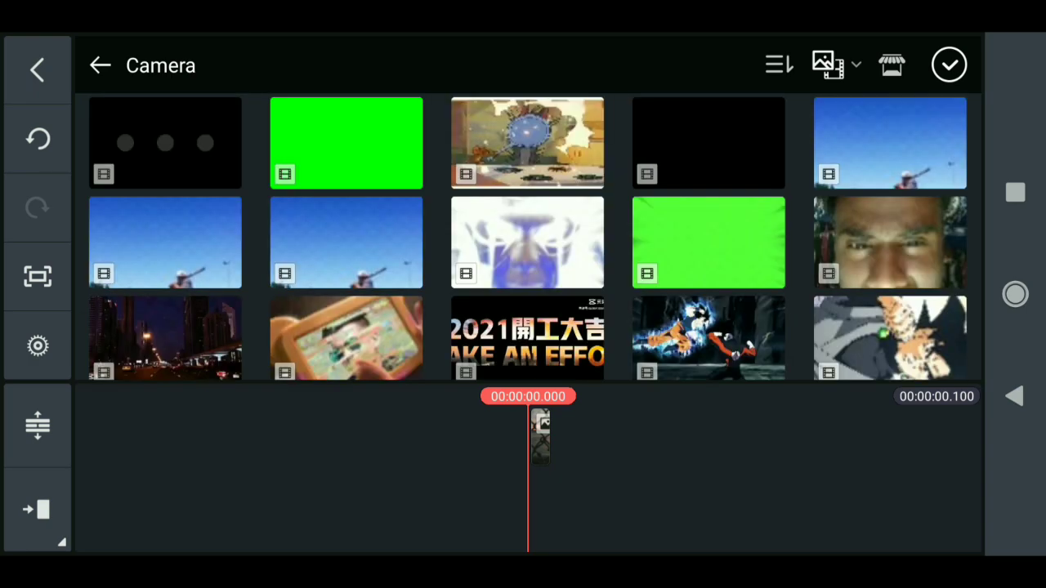
left_click(165, 143)
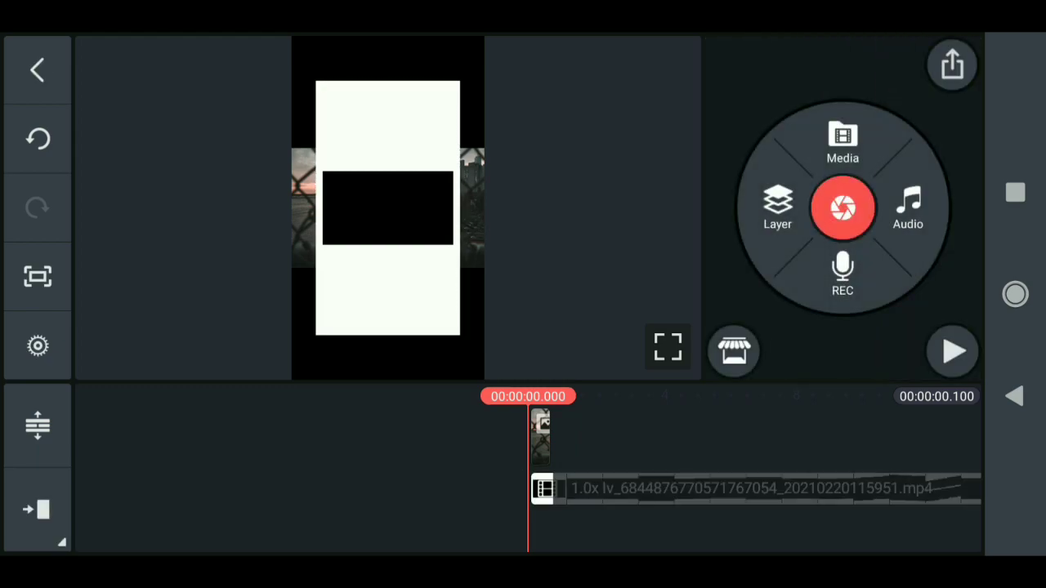
Set the frame layer's Blending mode so the city shows through, then reopen Media.
left_click(735, 488)
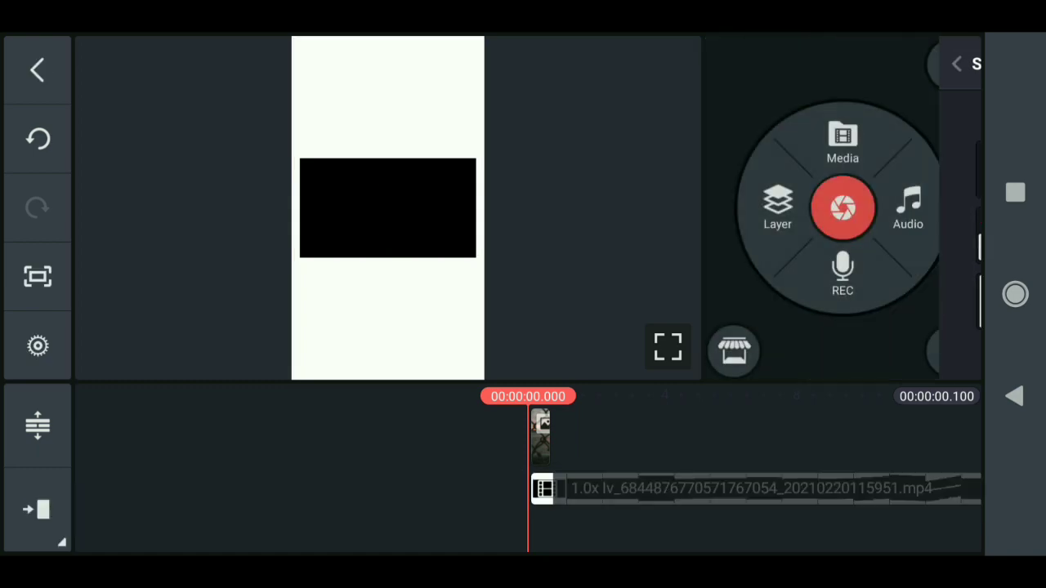
left_click(752, 488)
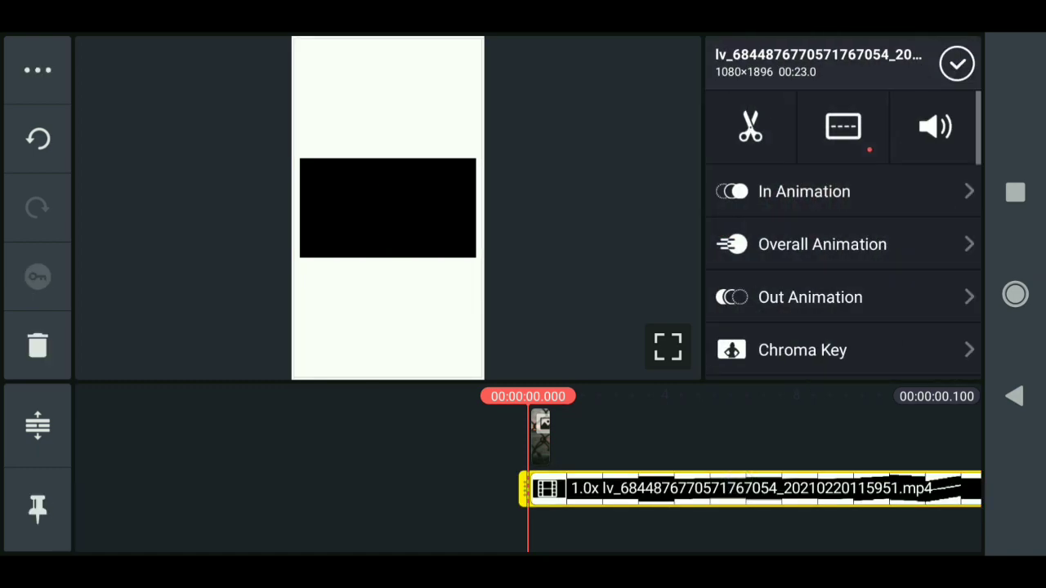
scroll("down", 3)
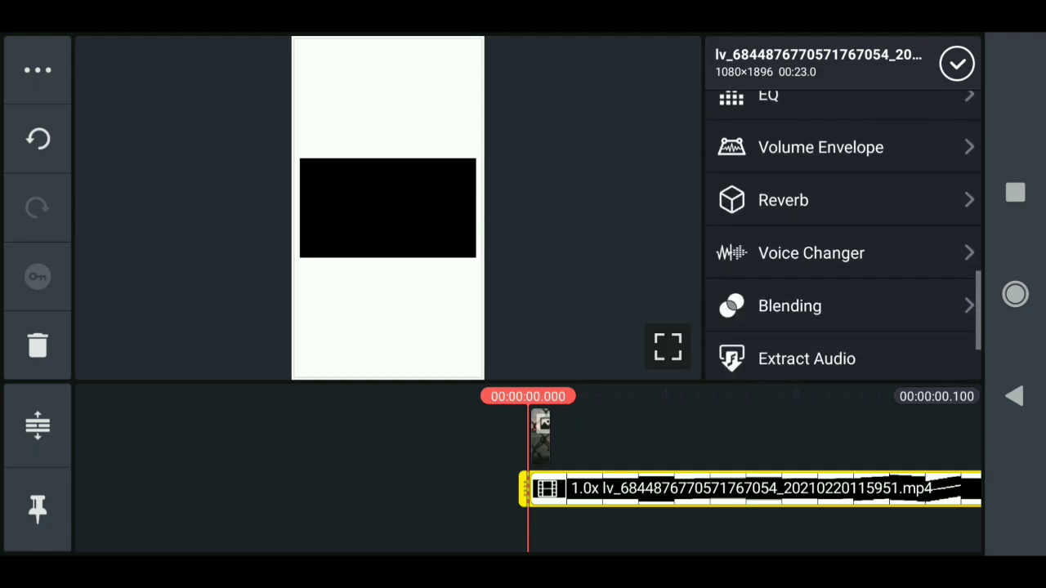
left_click(789, 306)
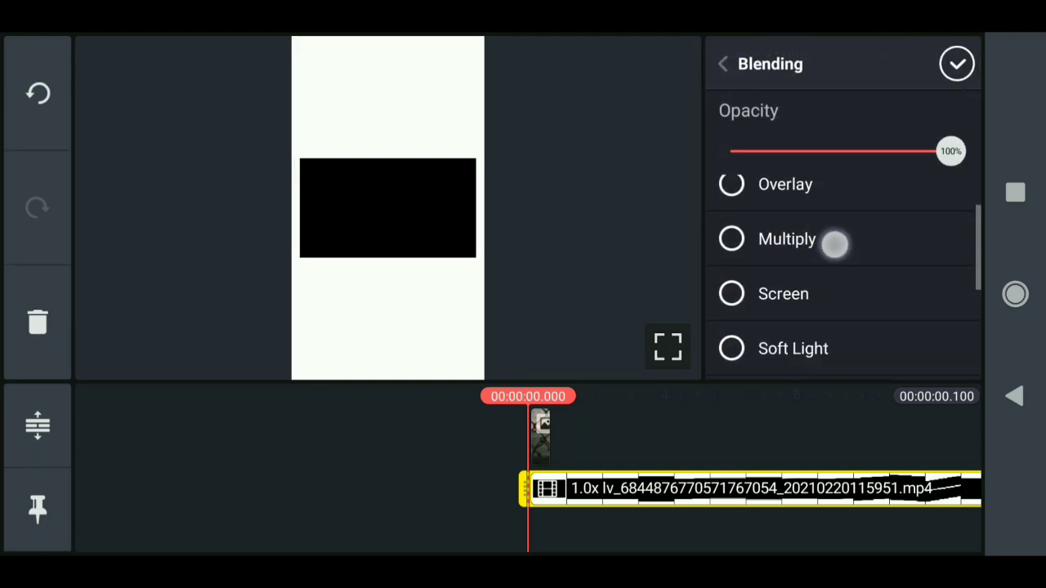
left_click(730, 293)
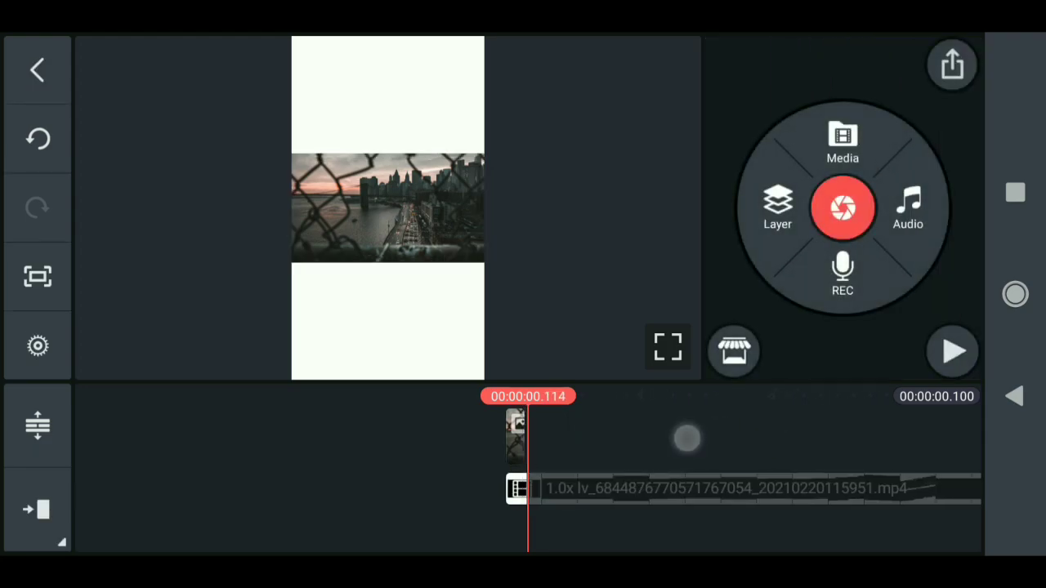
left_click(843, 143)
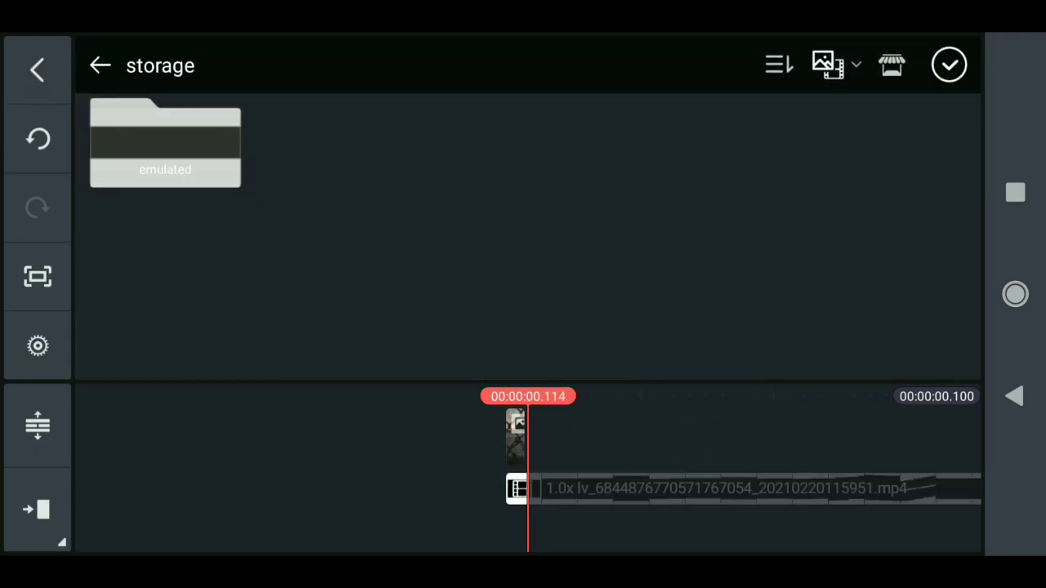